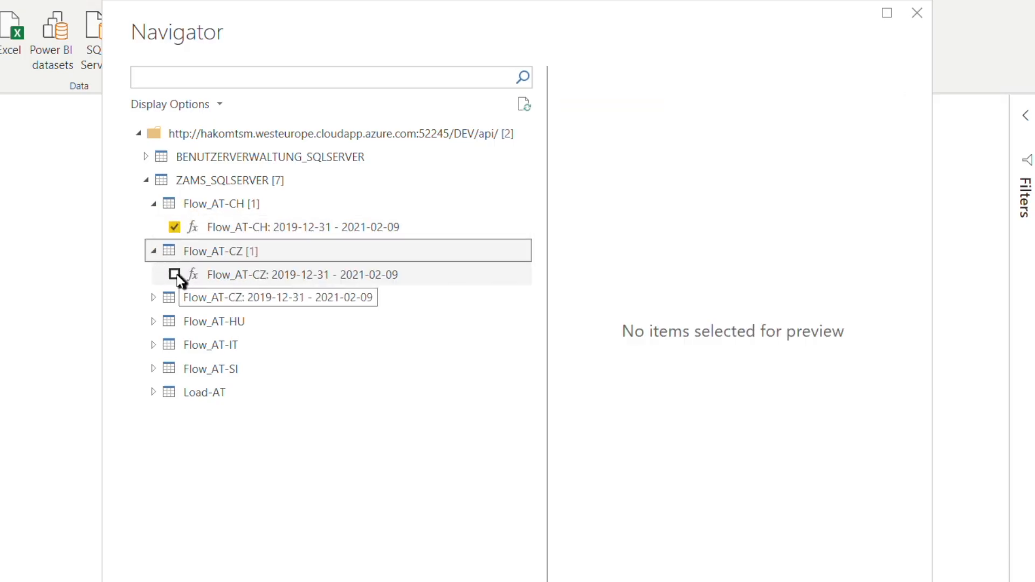
# Step: Check the Flow_AT-CZ, Flow_AT-DE and Flow_AT-HU time series in the Navigator for loading
pyautogui.click(174, 275)
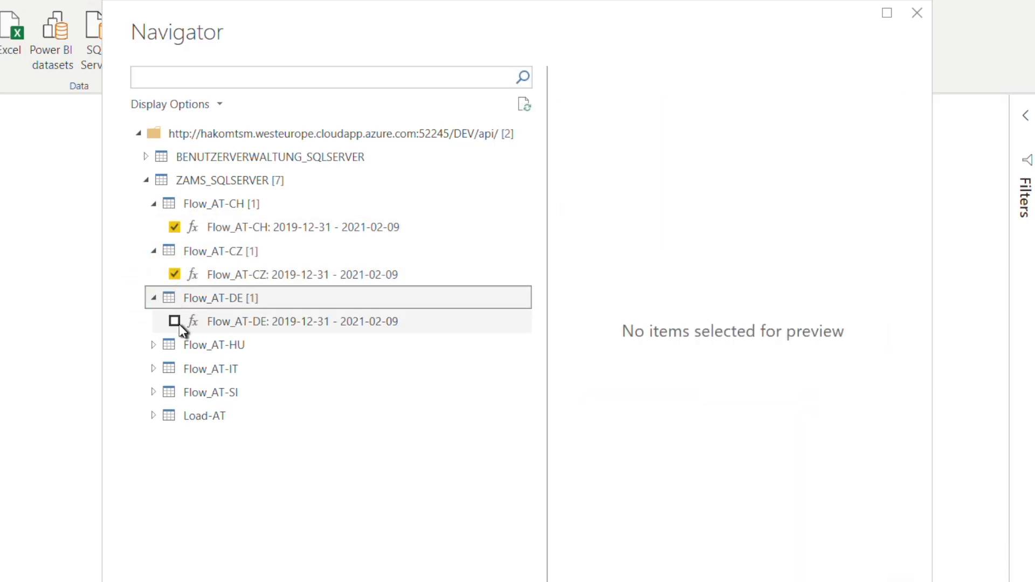
pyautogui.click(175, 322)
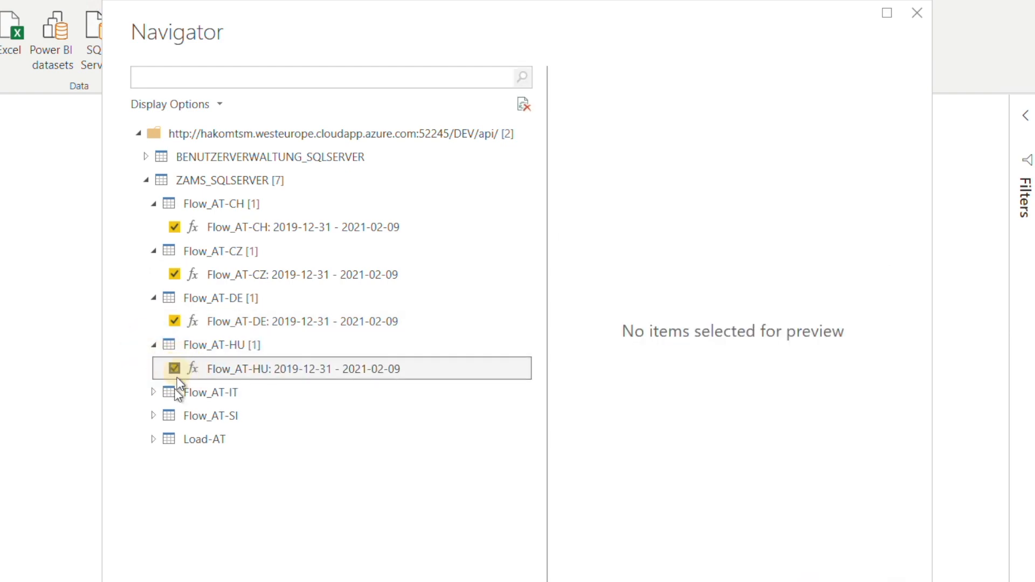
pyautogui.click(203, 438)
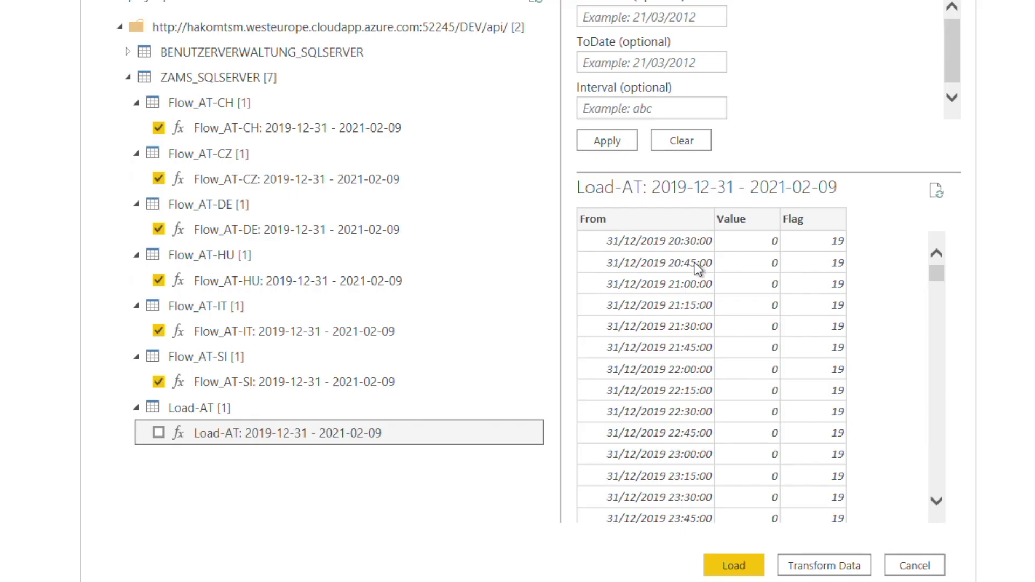